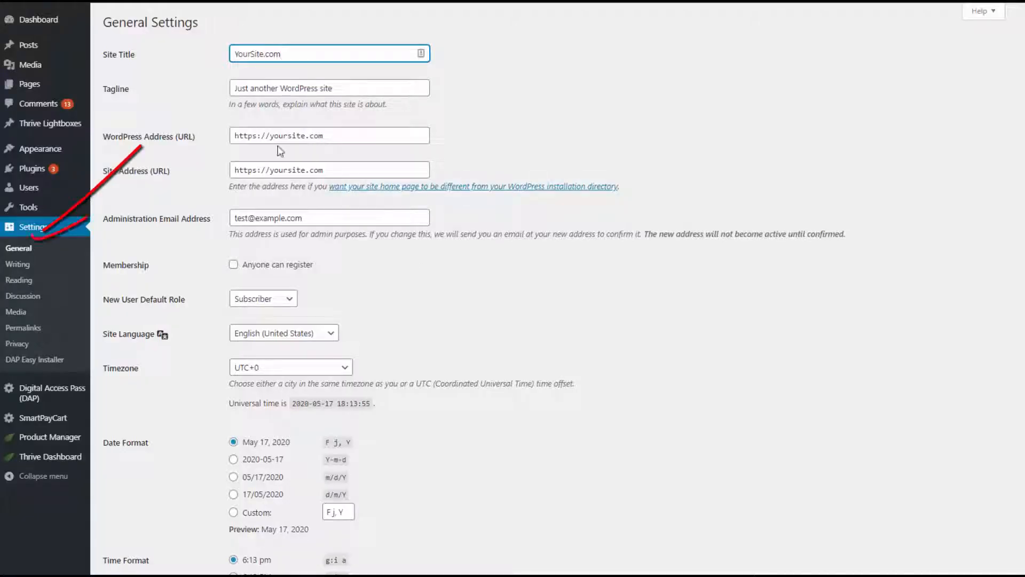
Step: Switch the DAP members area from the Download section to the License Key section
{"action": "left_click", "coordinate": [329, 136]}
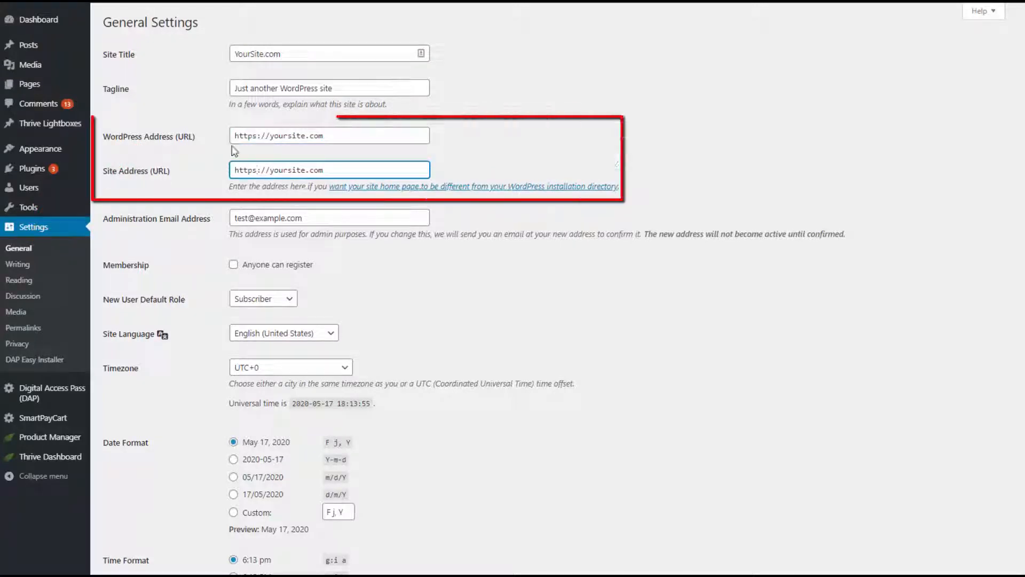
{"action": "triple_click", "coordinate": [329, 136]}
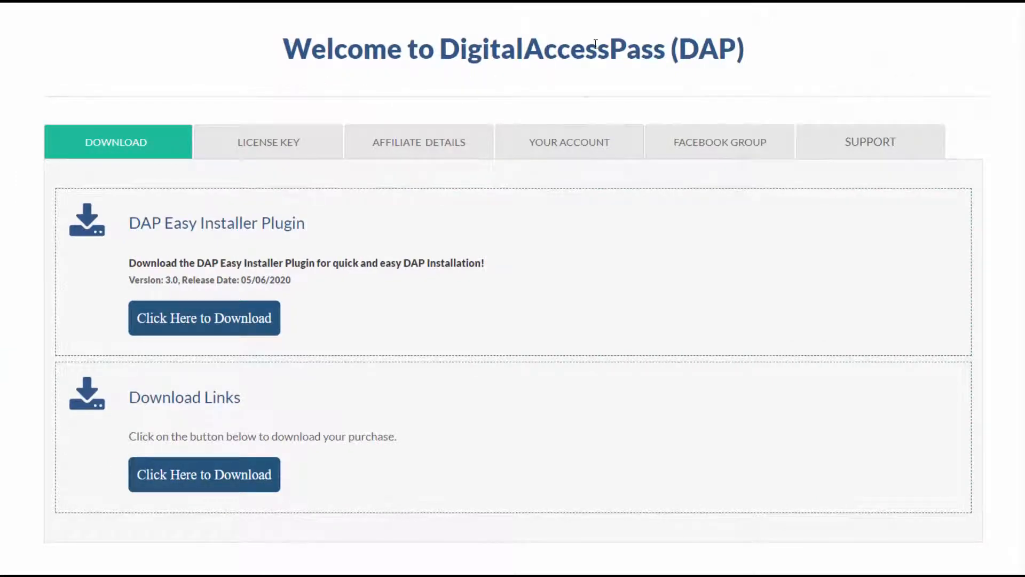
{"action": "mouse_move", "coordinate": [138, 142]}
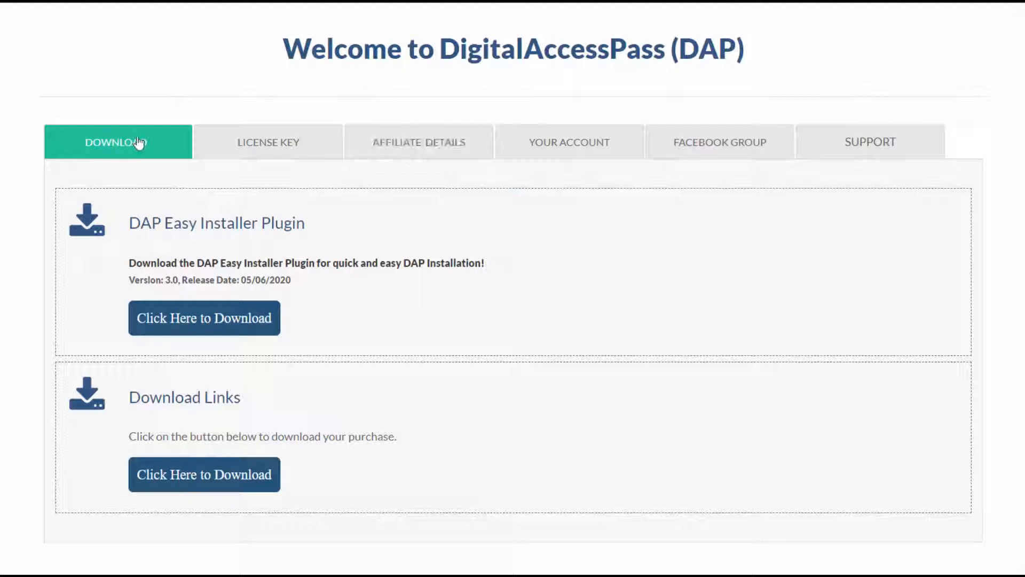
{"action": "mouse_move", "coordinate": [198, 245]}
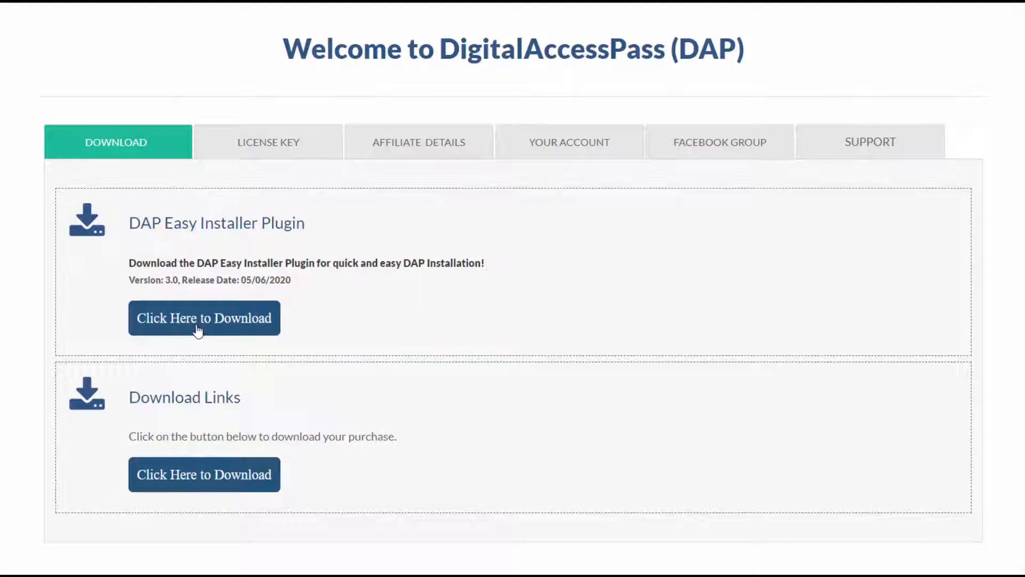
{"action": "mouse_move", "coordinate": [97, 349]}
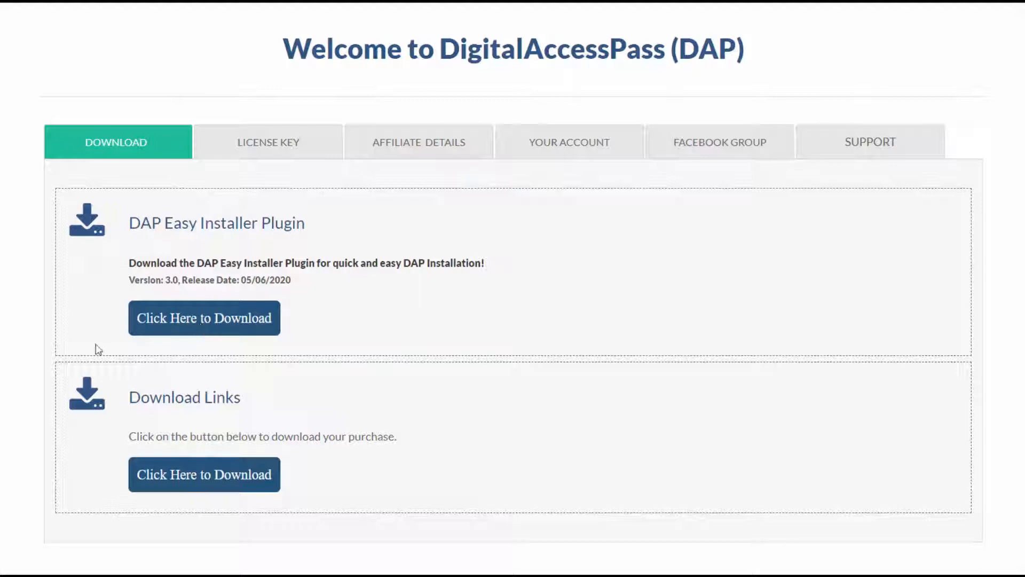
{"action": "left_click", "coordinate": [267, 142]}
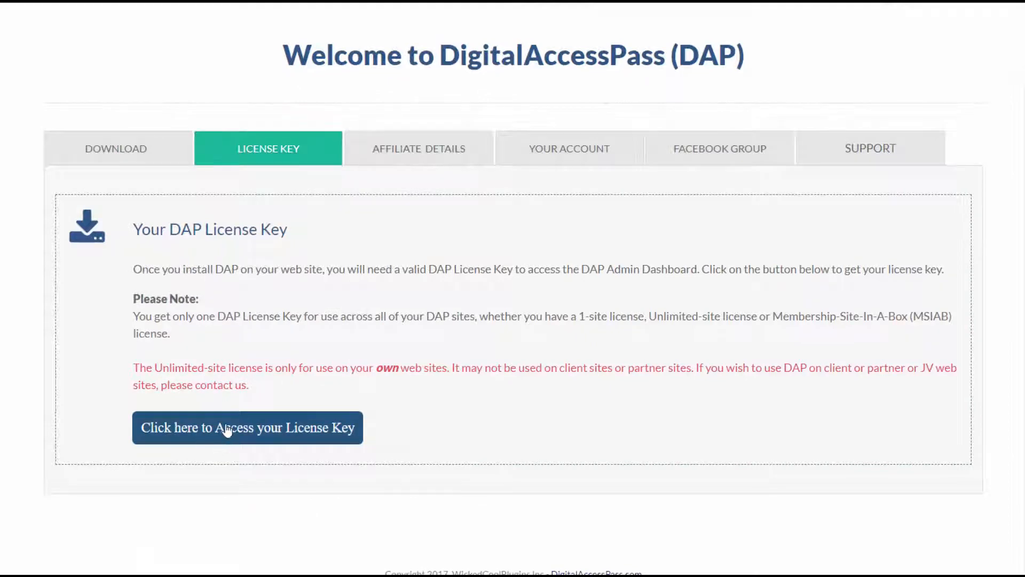
{"action": "mouse_move", "coordinate": [243, 432]}
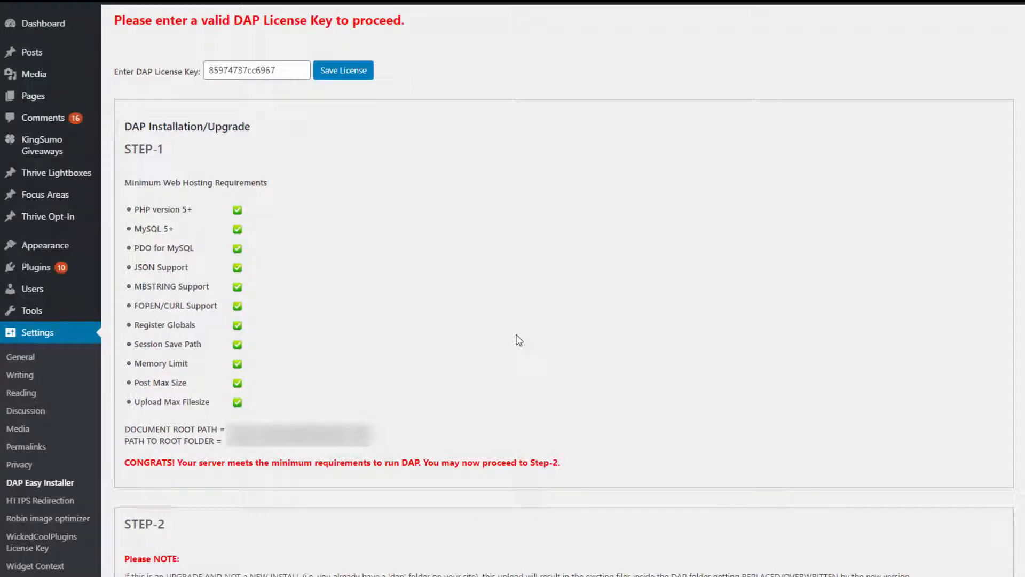
Step: Select the FINAL DAP zip in Step-2 and run the LiveLinks 1-click Install / Upgrade
{"action": "scroll", "scroll_direction": "down", "scroll_amount": 3}
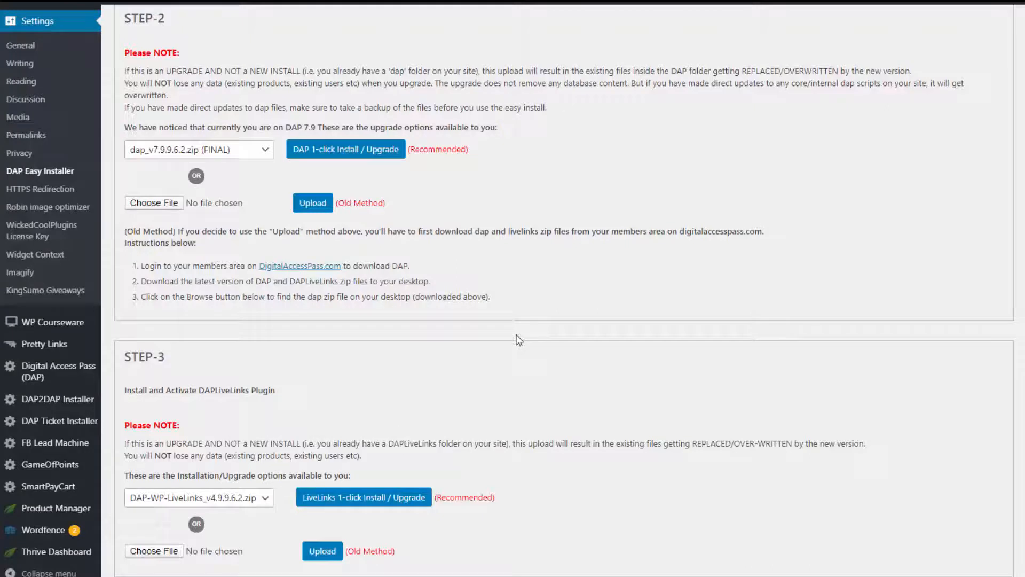
{"action": "left_click", "coordinate": [199, 150]}
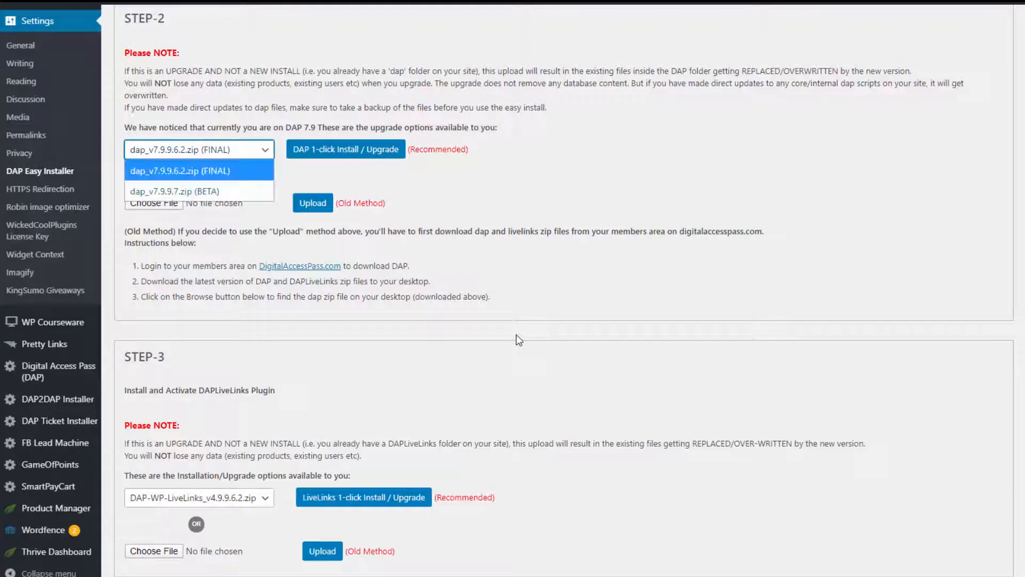
{"action": "left_click", "coordinate": [183, 191]}
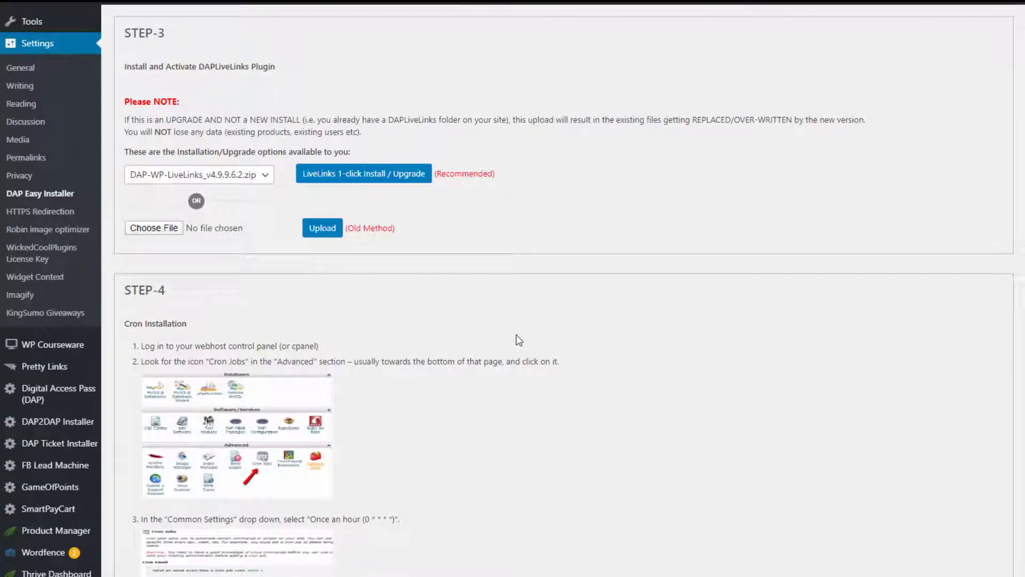
{"action": "left_click", "coordinate": [199, 175]}
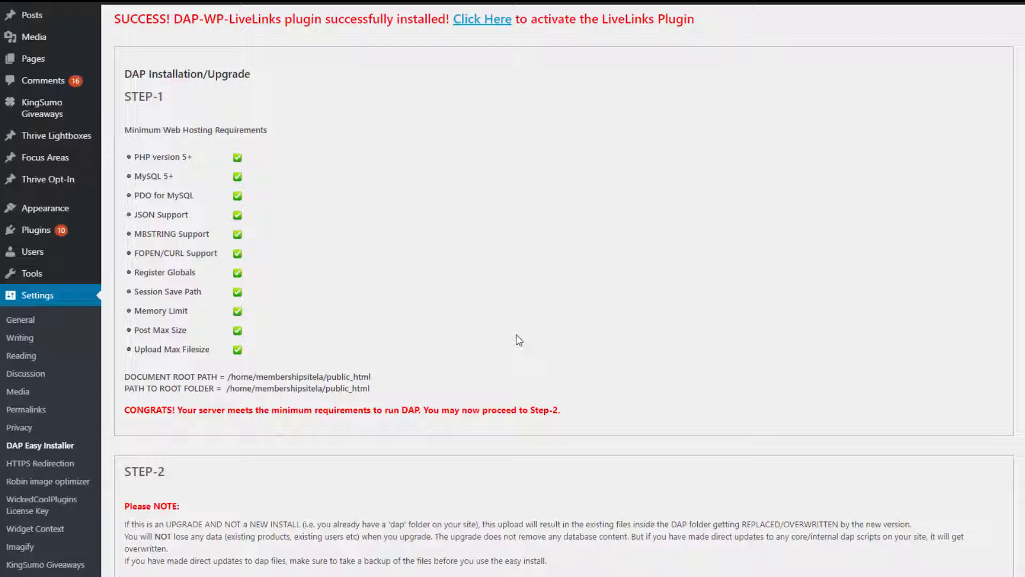
{"action": "scroll", "scroll_direction": "down", "scroll_amount": 3}
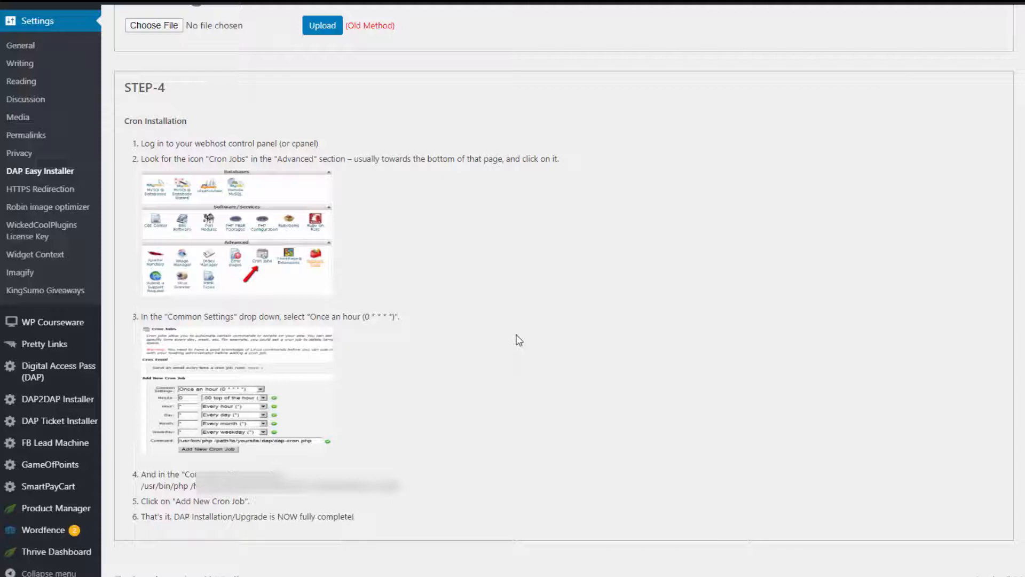
{"action": "left_click_drag", "start_coordinate": [136, 486], "coordinate": [410, 486]}
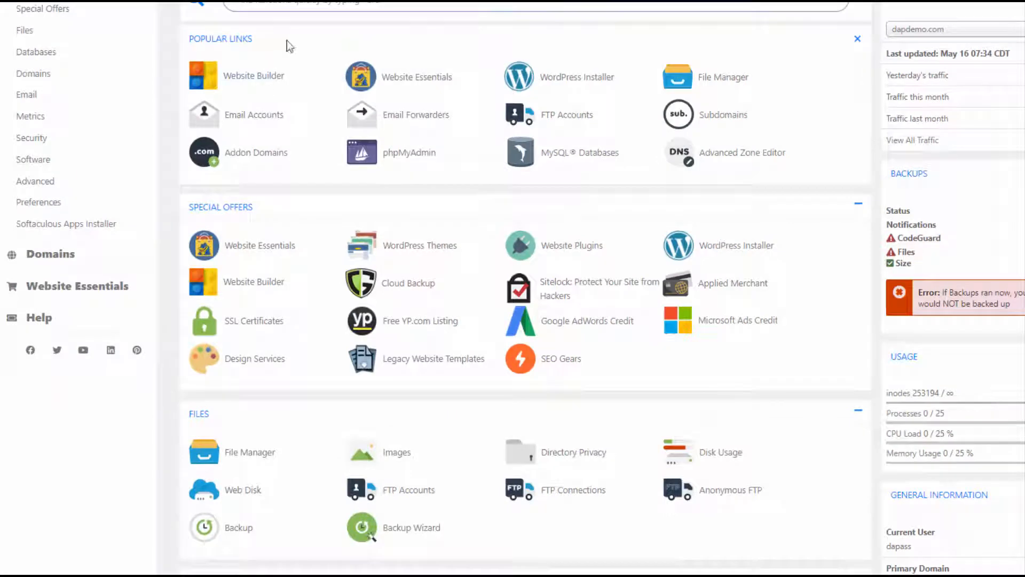
{"action": "mouse_move", "coordinate": [588, 282]}
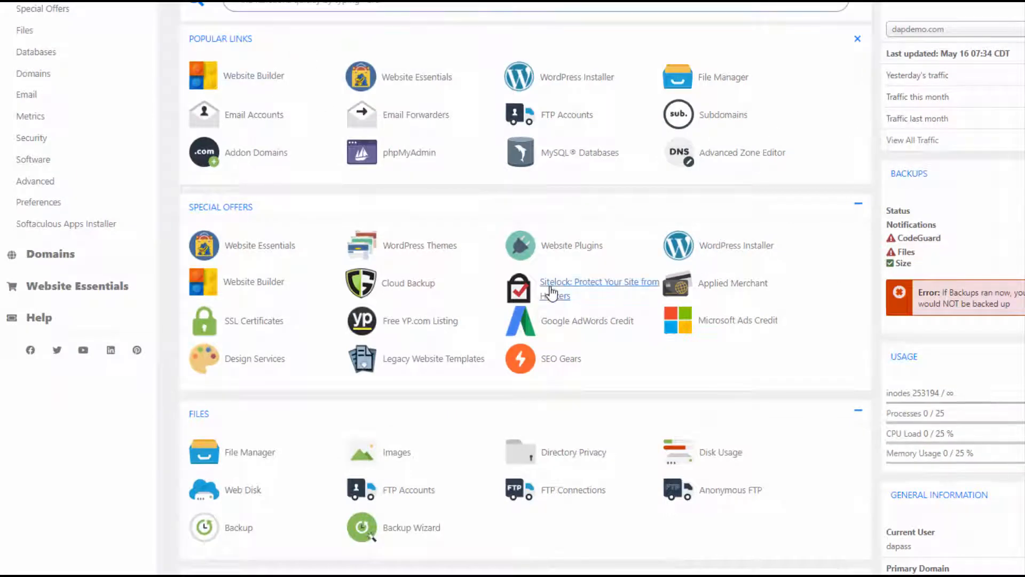
Step: Go to Cron Jobs in the cPanel Advanced section
{"action": "scroll", "scroll_direction": "down", "scroll_amount": 3}
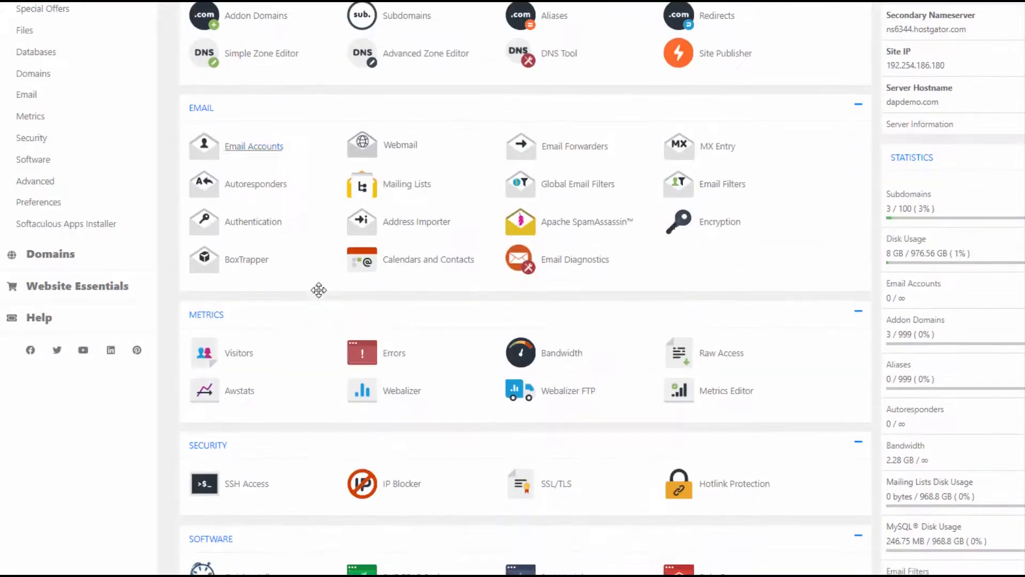
{"action": "scroll", "scroll_direction": "down", "scroll_amount": 3}
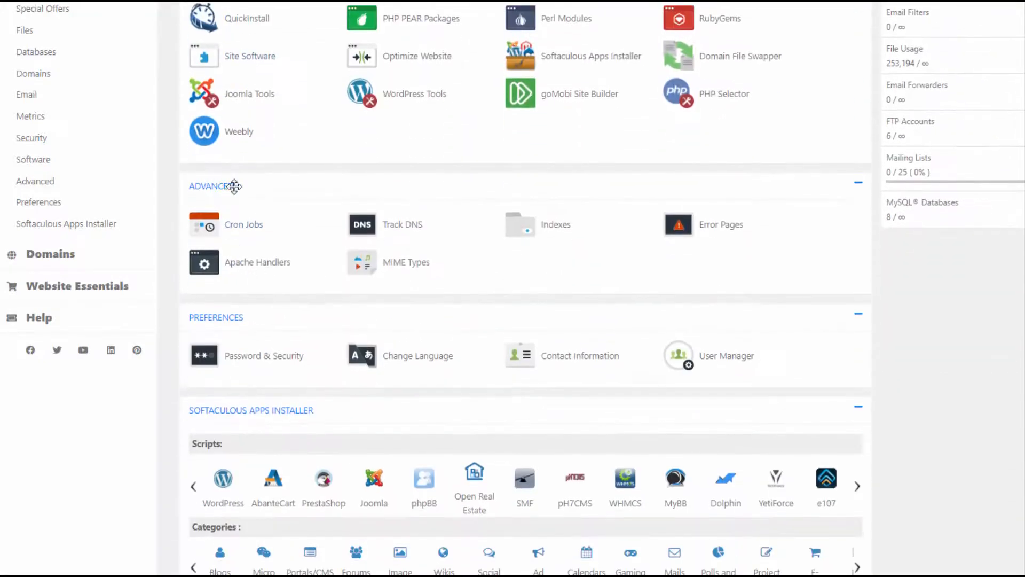
{"action": "mouse_move", "coordinate": [244, 224]}
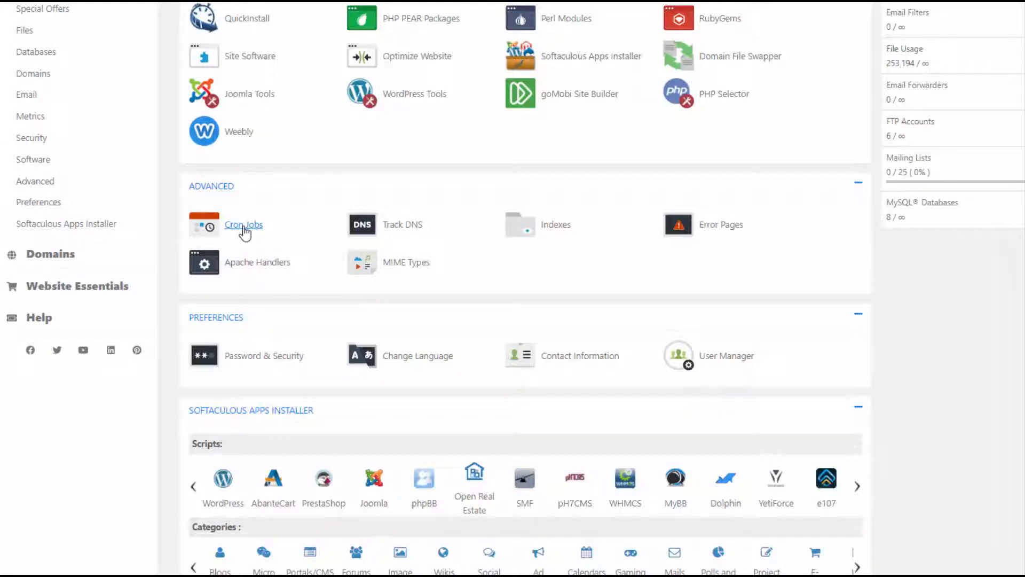
{"action": "left_click", "coordinate": [243, 224]}
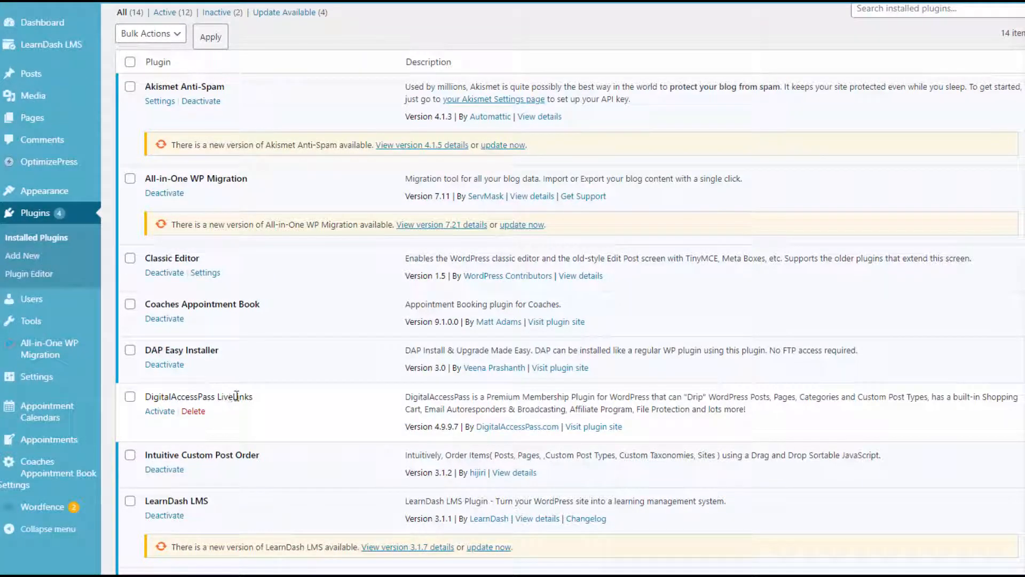
Step: Activate DigitalAccessPass LiveLinks from the Installed Plugins list
{"action": "left_click", "coordinate": [159, 411]}
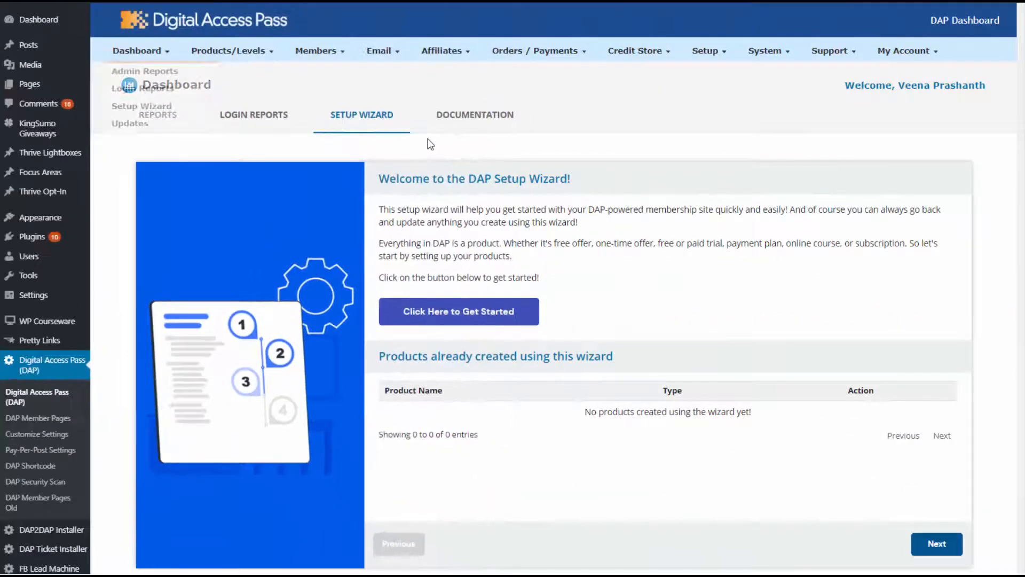
Step: Choose Setup Wizard from the DAP Dashboard dropdown to reach the Product Setup step
{"action": "left_click", "coordinate": [138, 50]}
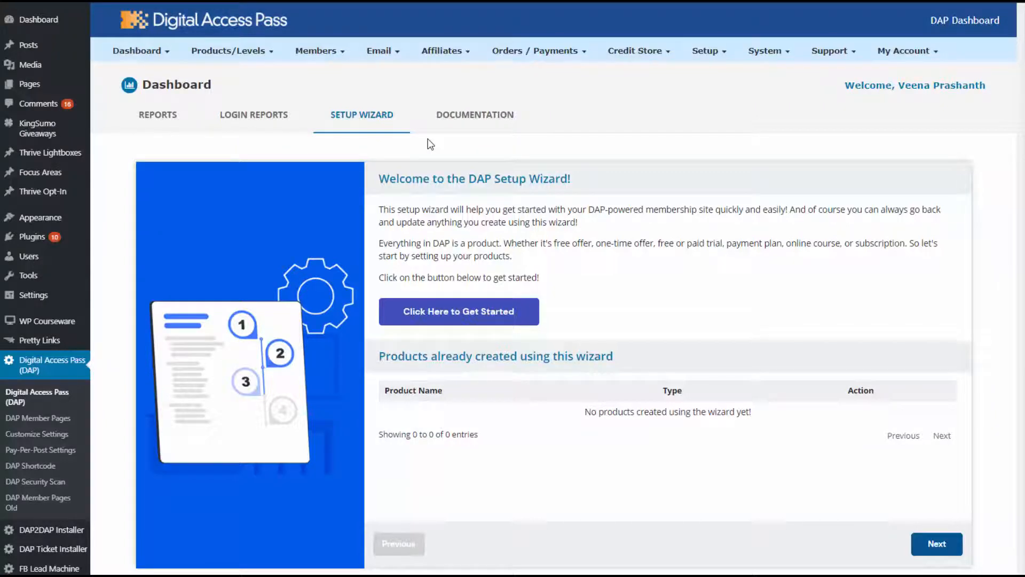
{"action": "left_click", "coordinate": [138, 50]}
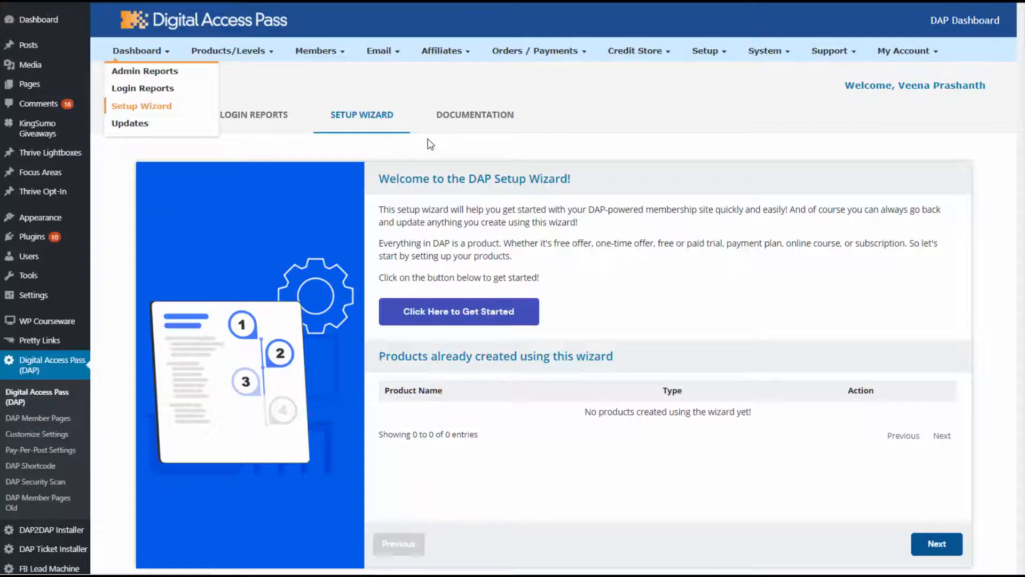
{"action": "left_click", "coordinate": [459, 310]}
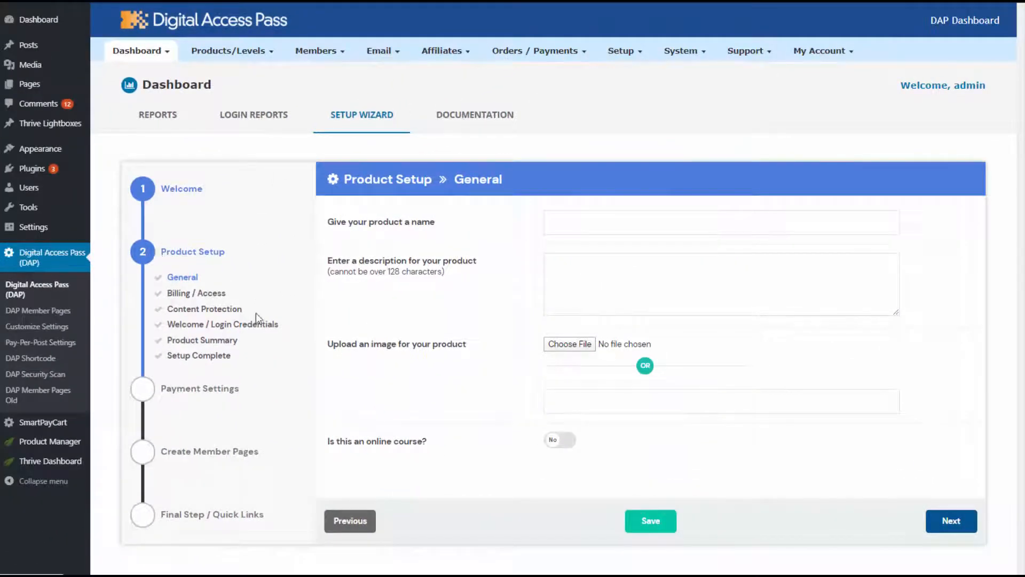
{"action": "mouse_move", "coordinate": [398, 314]}
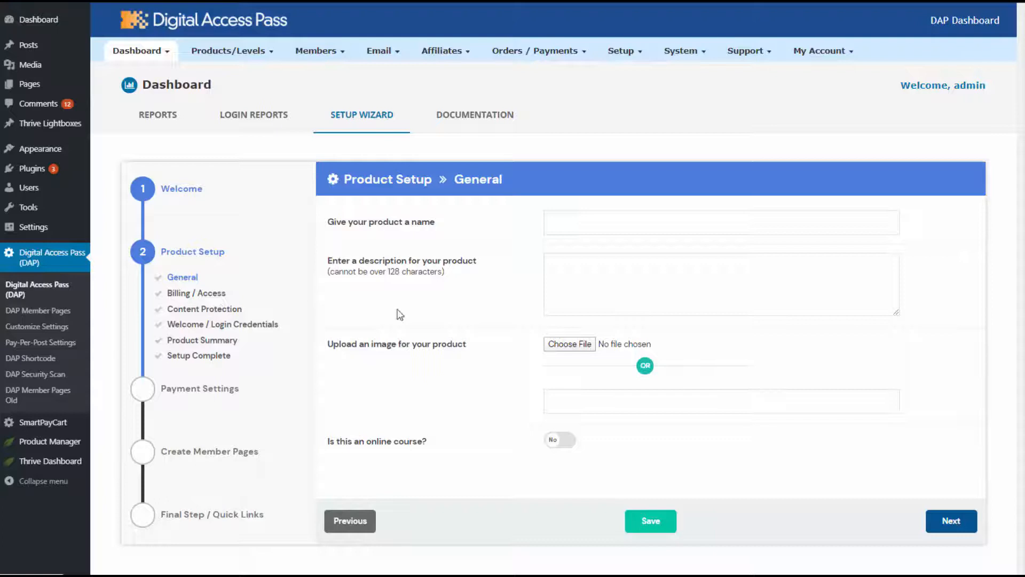
{"action": "mouse_move", "coordinate": [171, 396]}
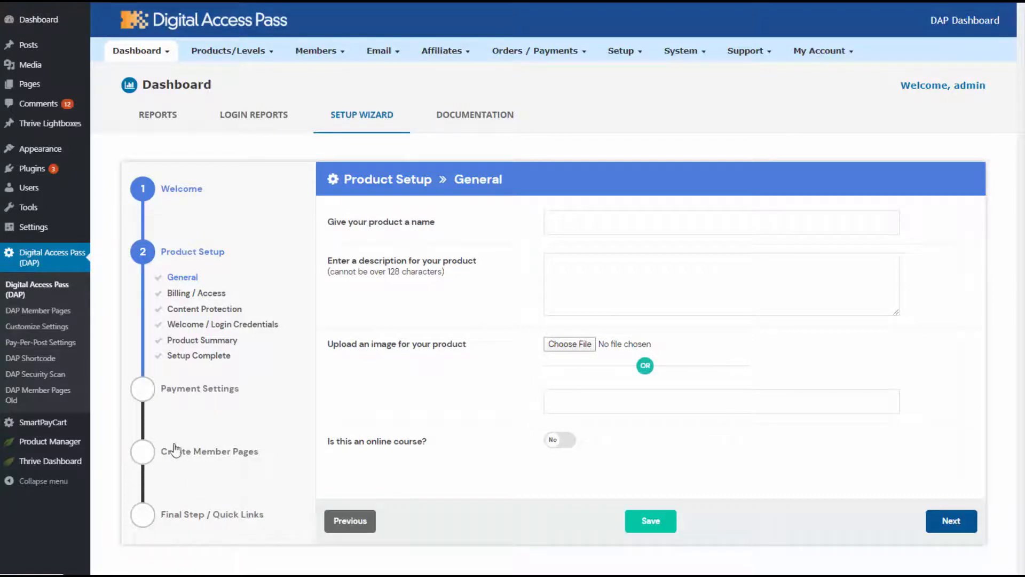
{"action": "mouse_move", "coordinate": [241, 462]}
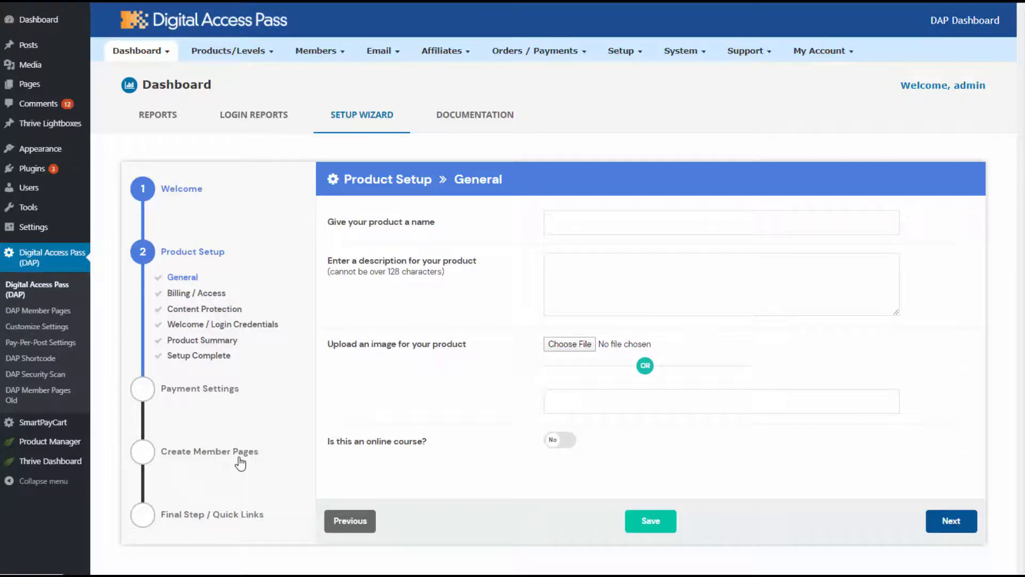
{"action": "mouse_move", "coordinate": [633, 404]}
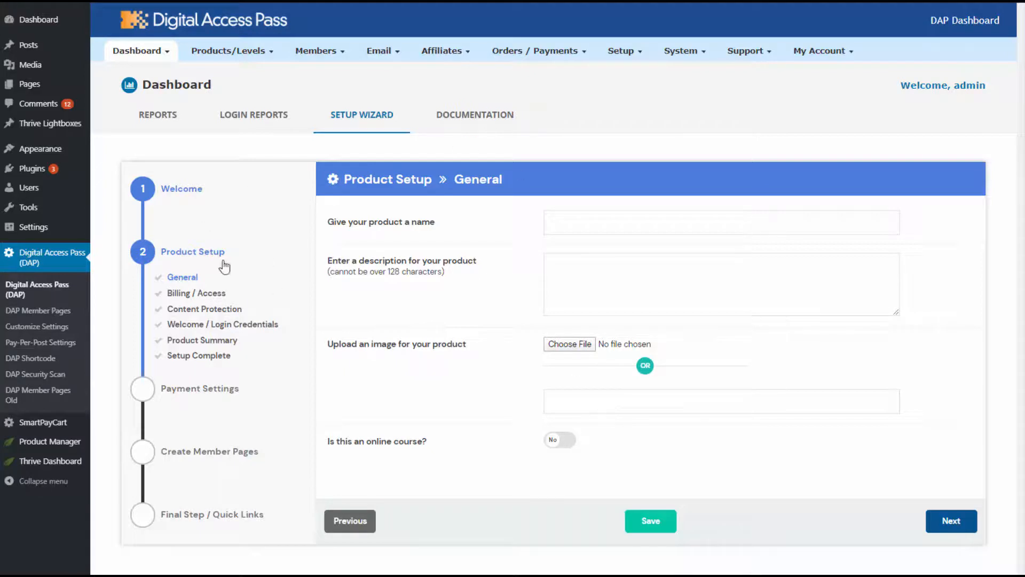
{"action": "mouse_move", "coordinate": [728, 535]}
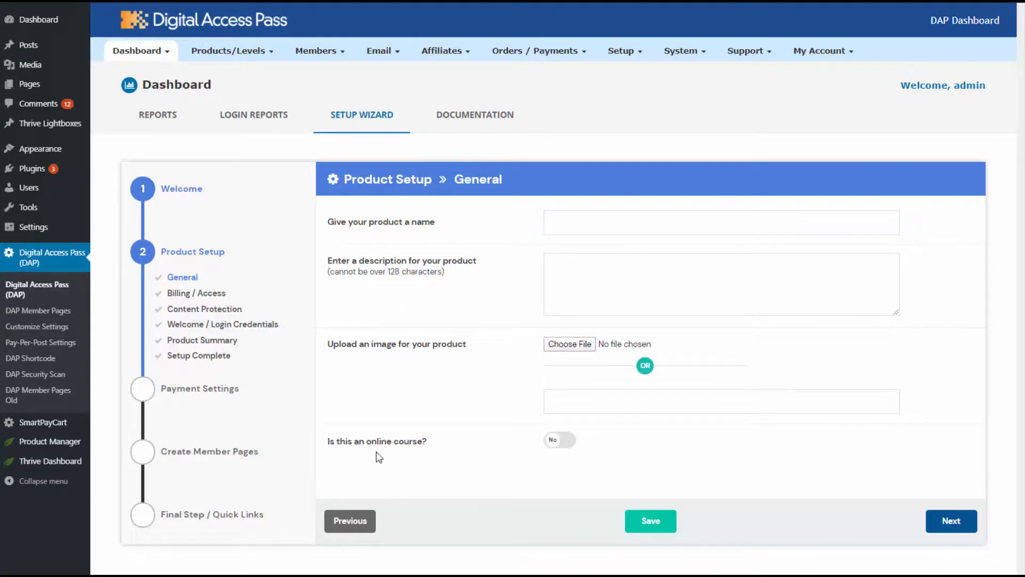
{"action": "mouse_move", "coordinate": [500, 211]}
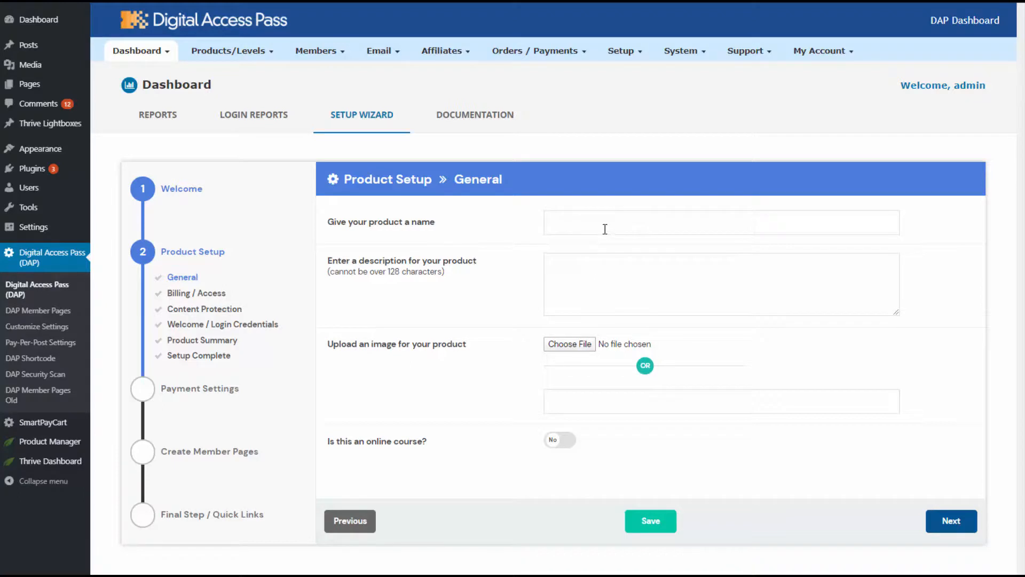
{"action": "mouse_move", "coordinate": [257, 300]}
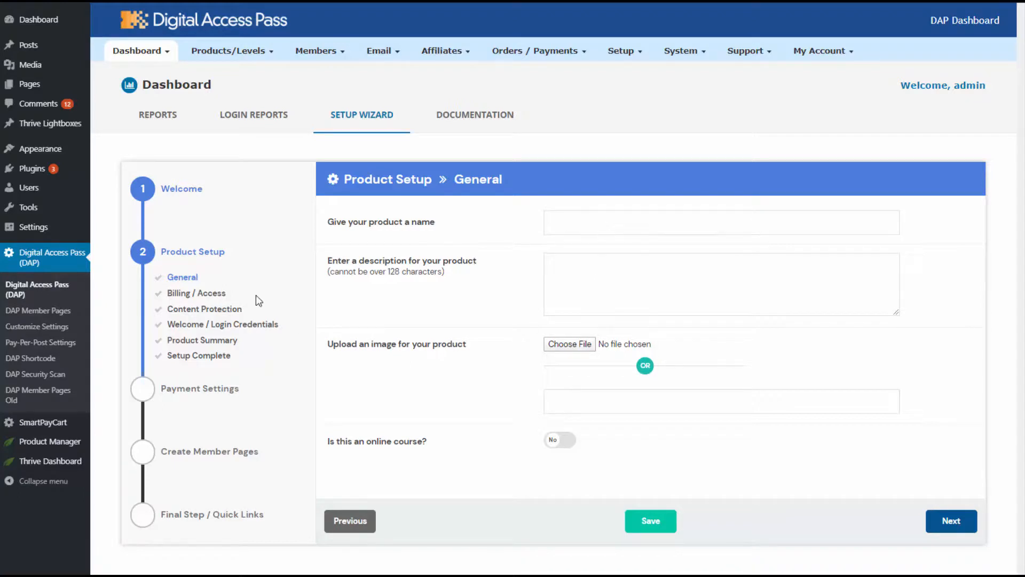
{"action": "mouse_move", "coordinate": [395, 276]}
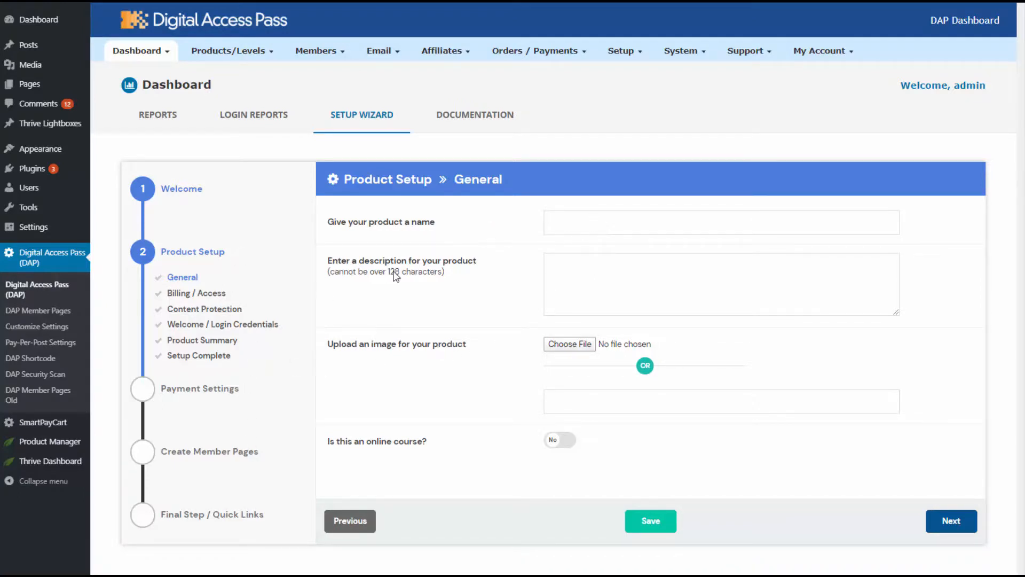